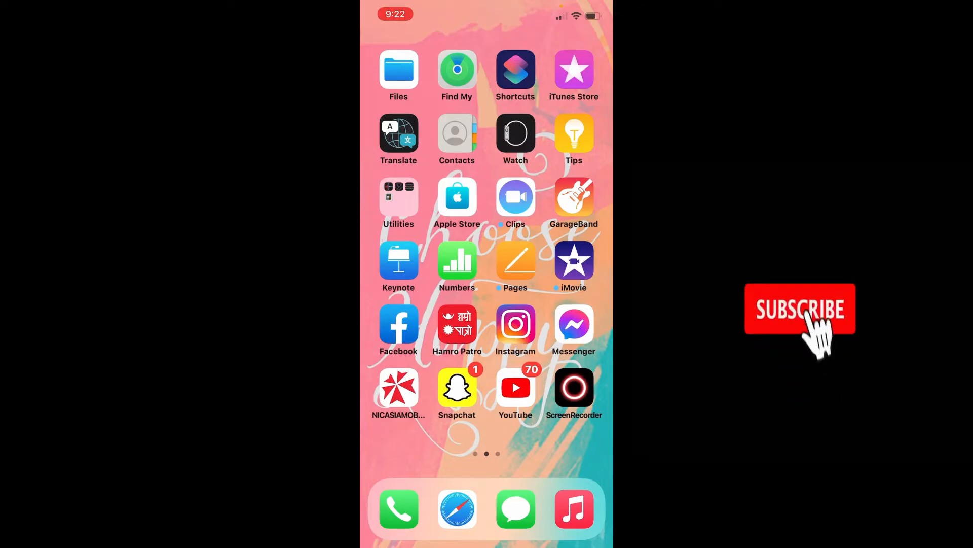
Step: Swipe to the first home screen page where the Settings app is
click(800, 310)
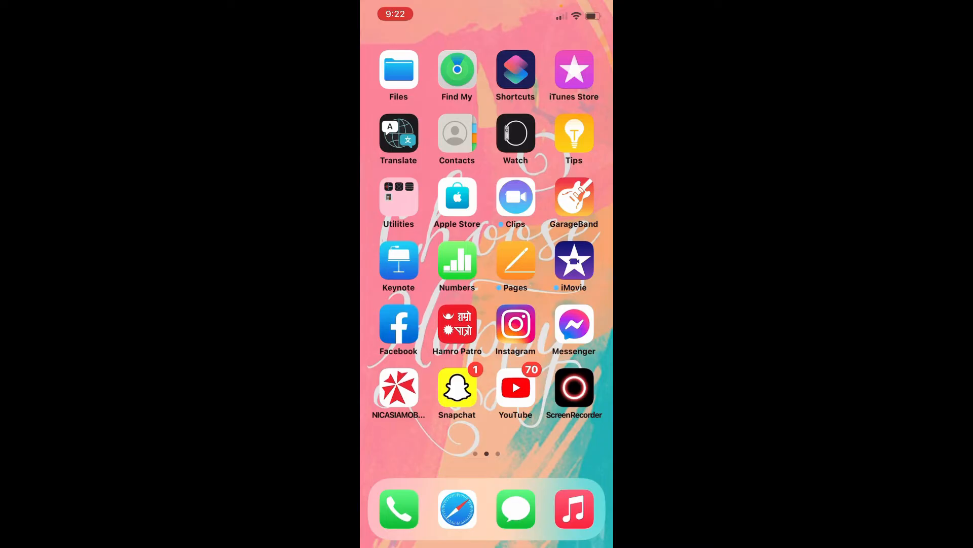
scroll(left, 3)
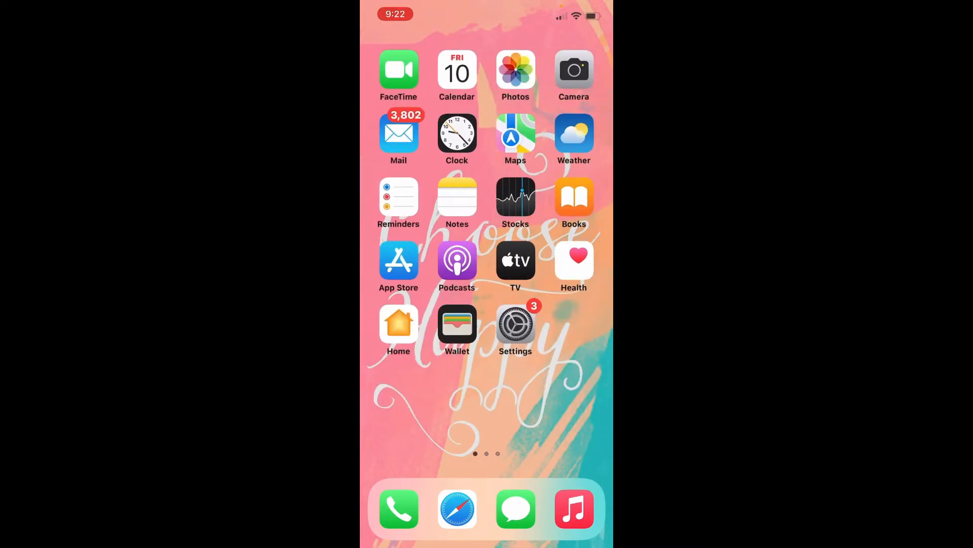
Step: Turn off Allow Notifications for NIC ASIA MOBANK in Settings > Notifications and return home
click(515, 324)
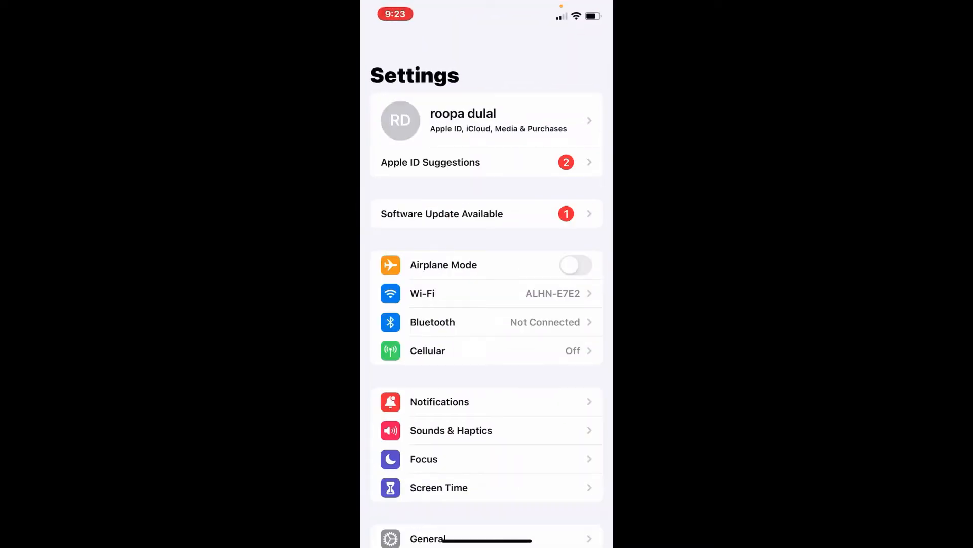
click(439, 402)
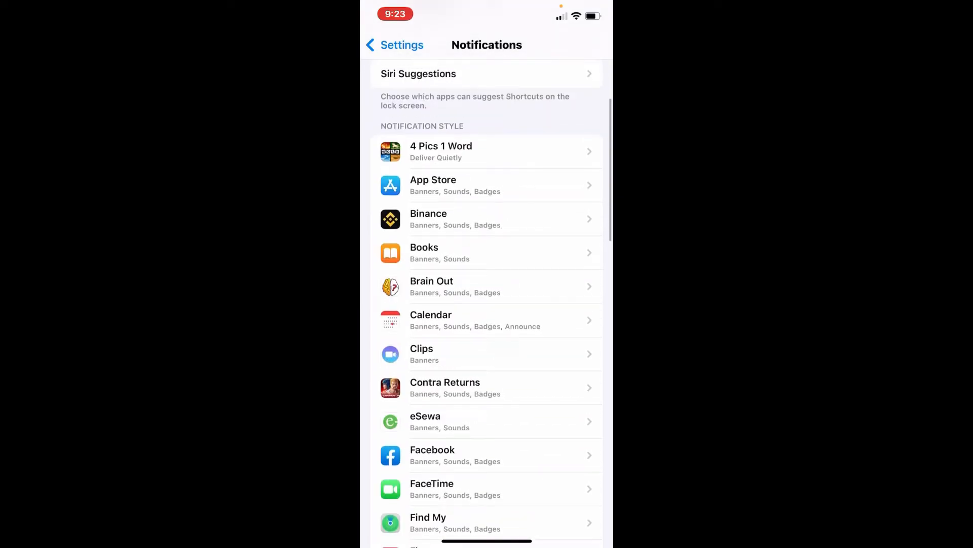
scroll(down, 3)
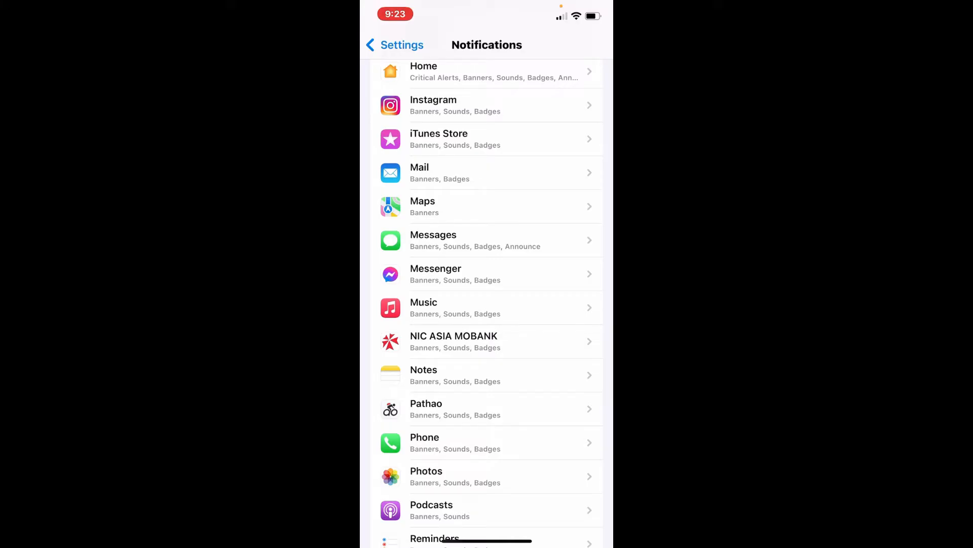
click(487, 340)
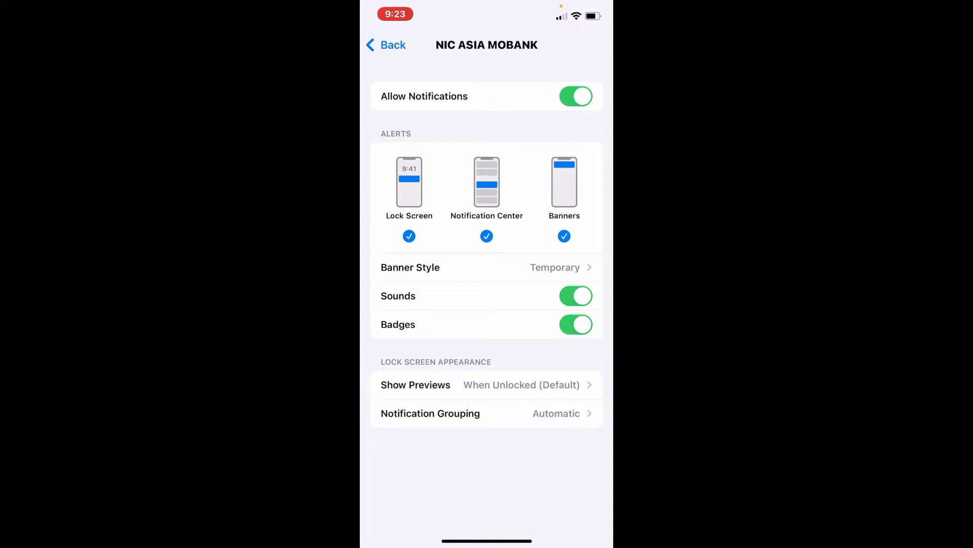
click(387, 44)
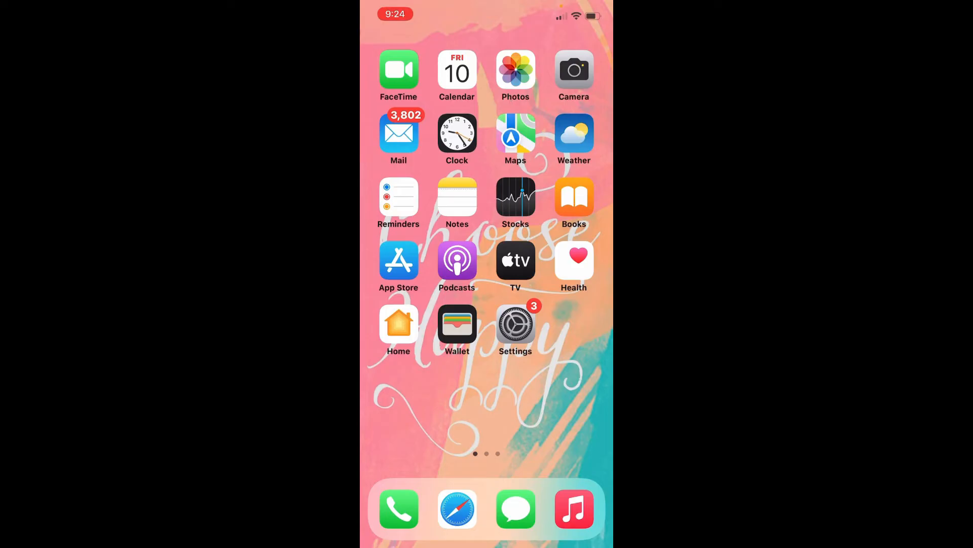
Step: Turn on Do Not Disturb in Settings > Focus
click(516, 324)
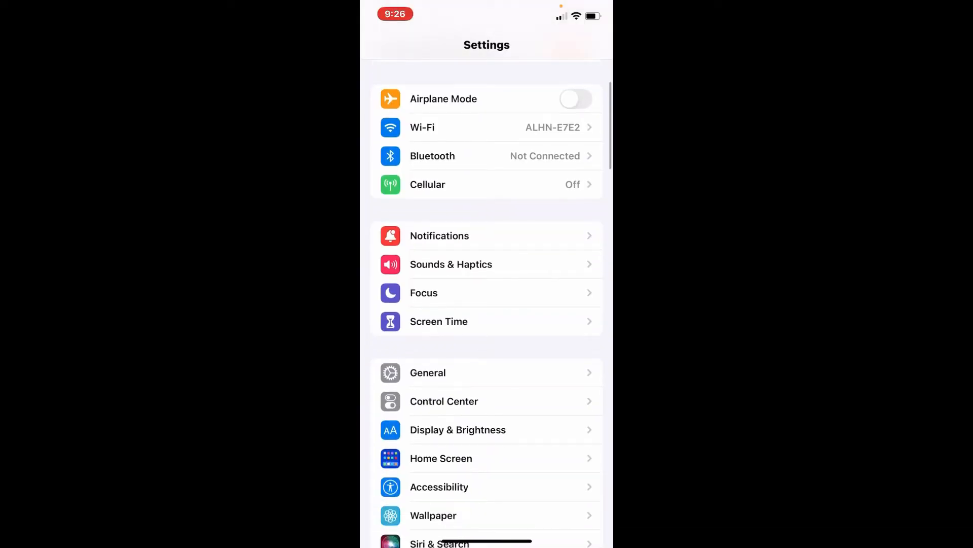
click(486, 292)
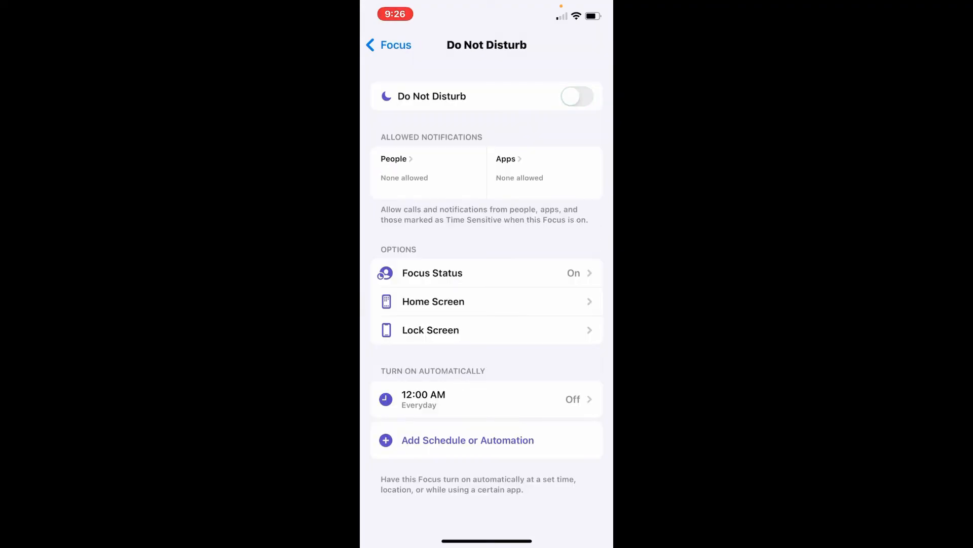
click(577, 95)
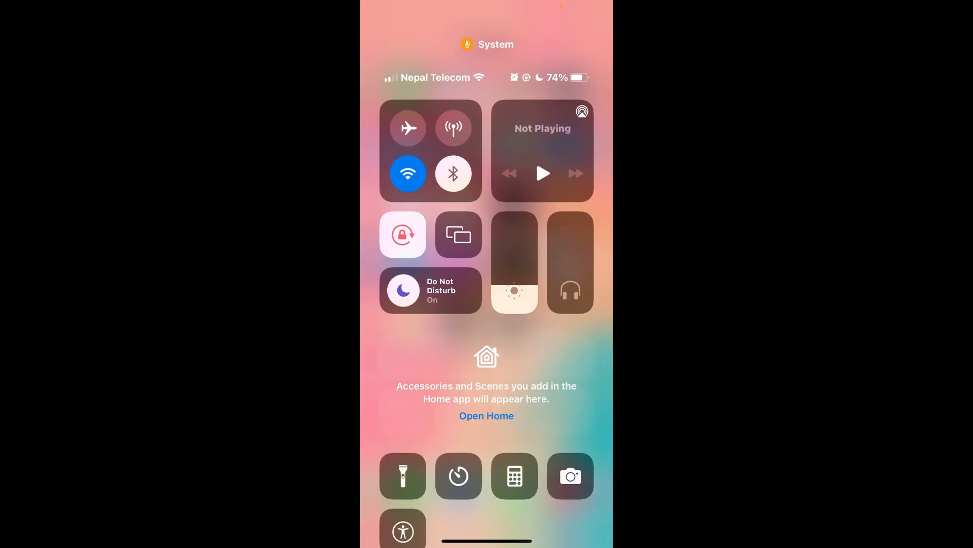
Step: View the Focus modes list confirming Do Not Disturb is on, then return to Notifications settings
click(430, 290)
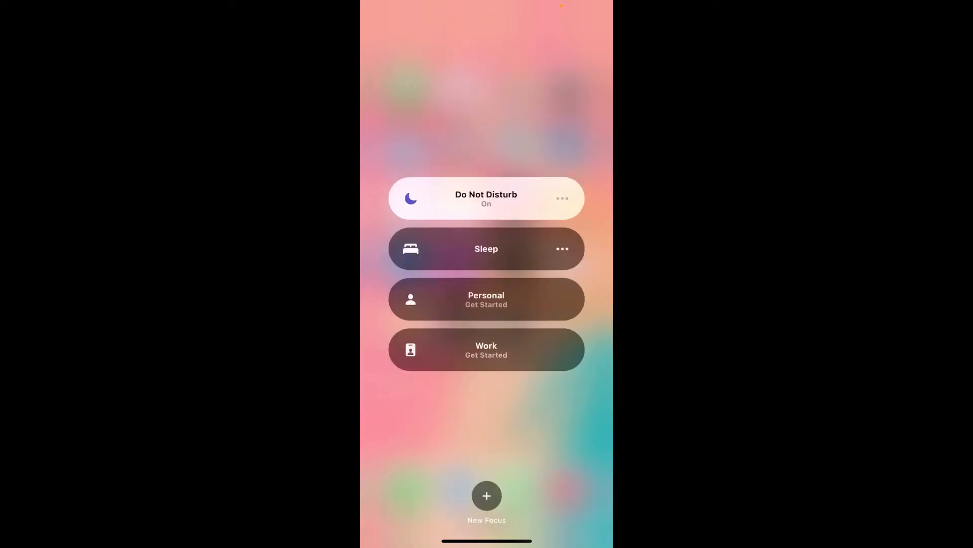
click(560, 198)
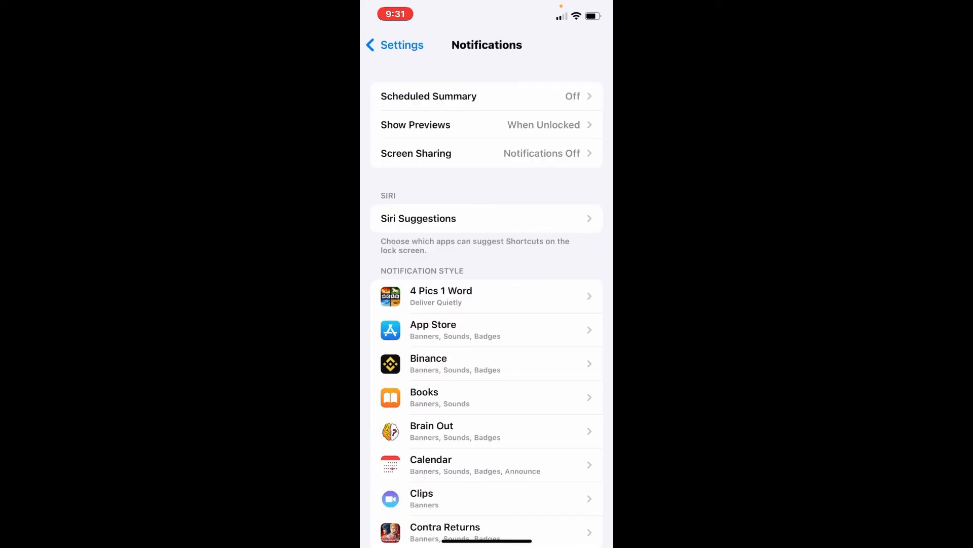
Step: Set Show Previews to Never and return to the main Settings list
click(487, 124)
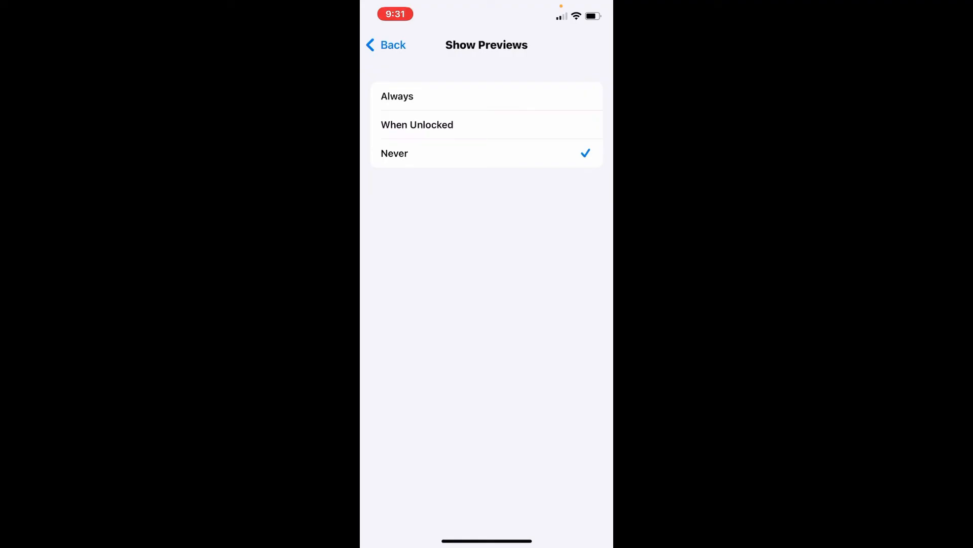
click(385, 45)
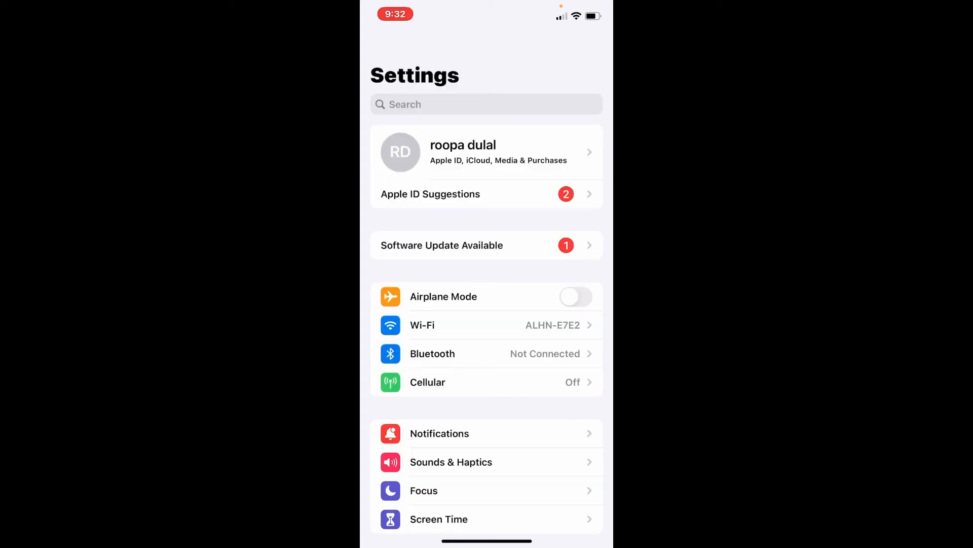